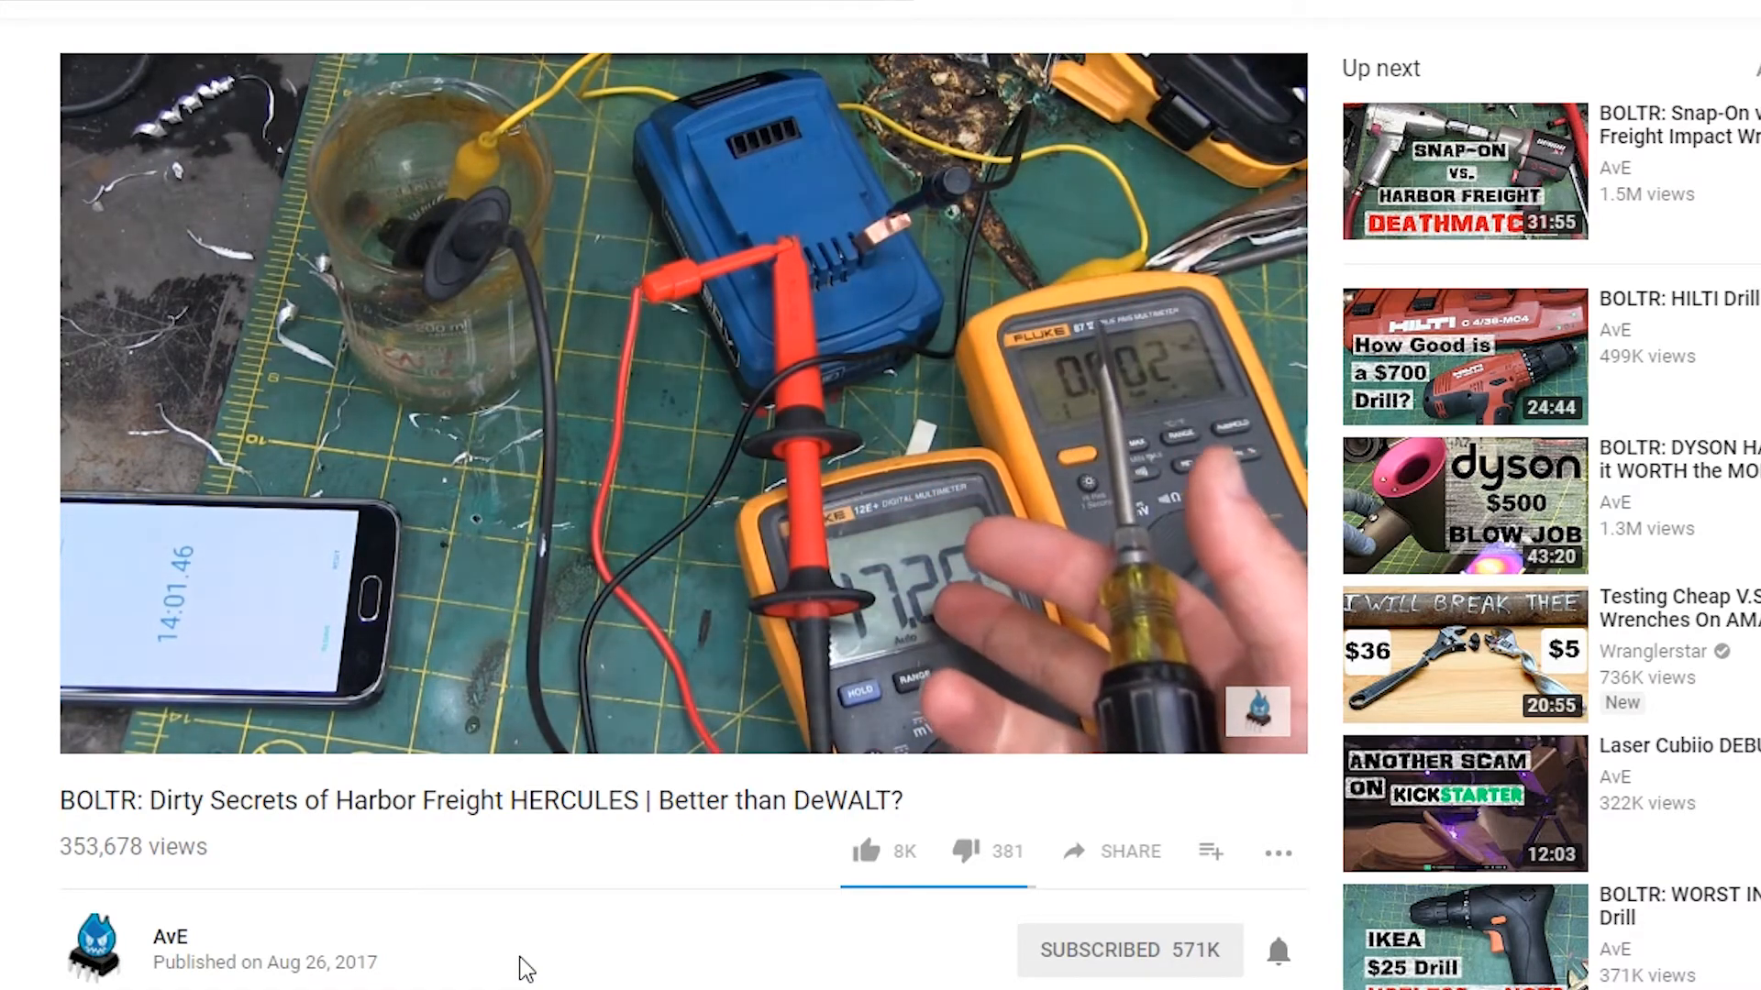
pyautogui.moveTo(196, 549)
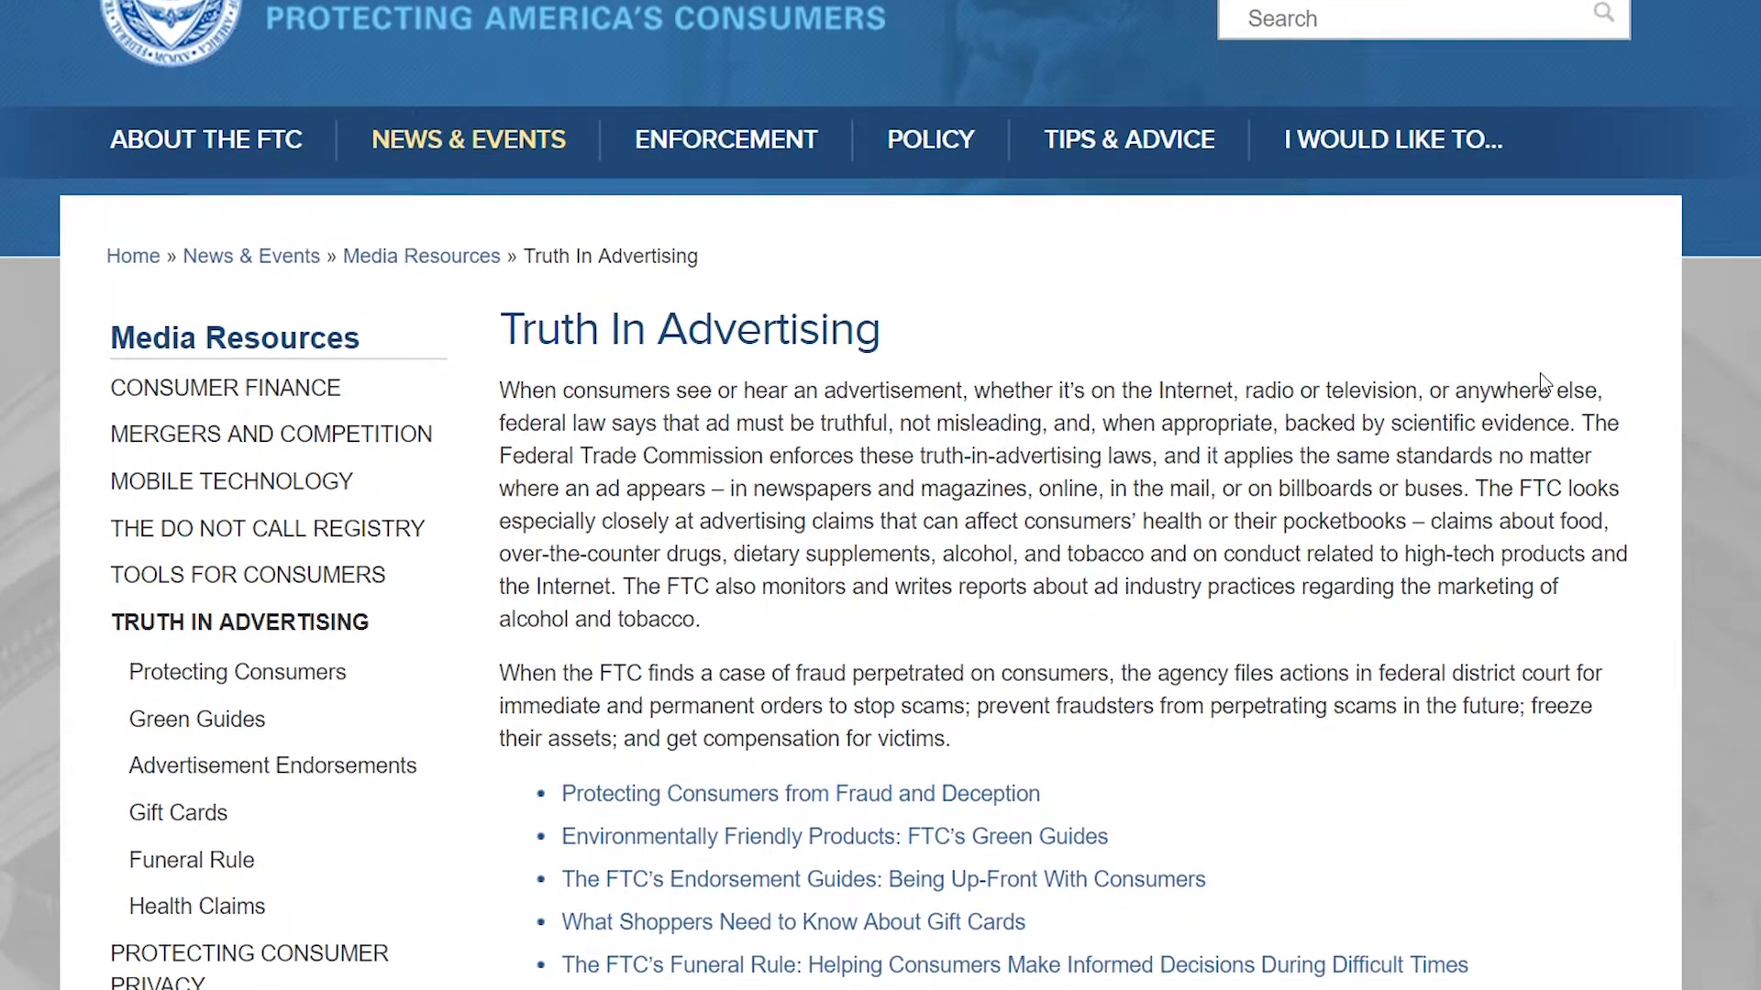
pyautogui.scroll(-3)
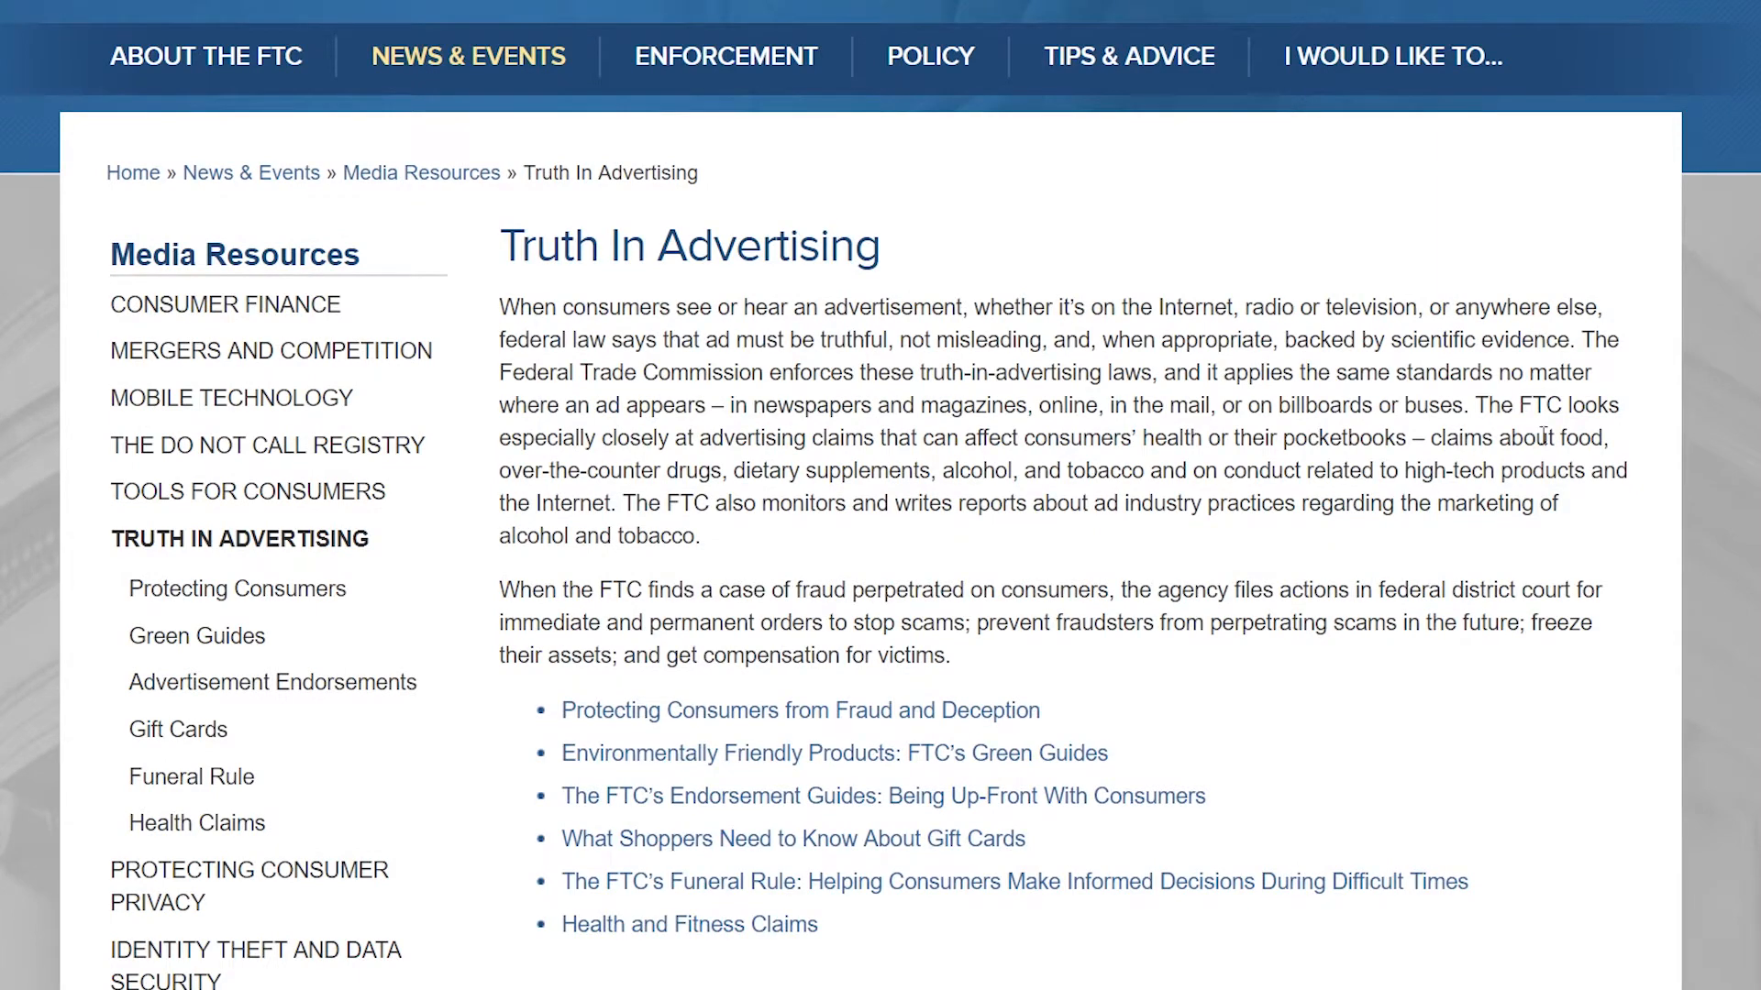
pyautogui.moveTo(499, 589); pyautogui.dragTo(668, 589)
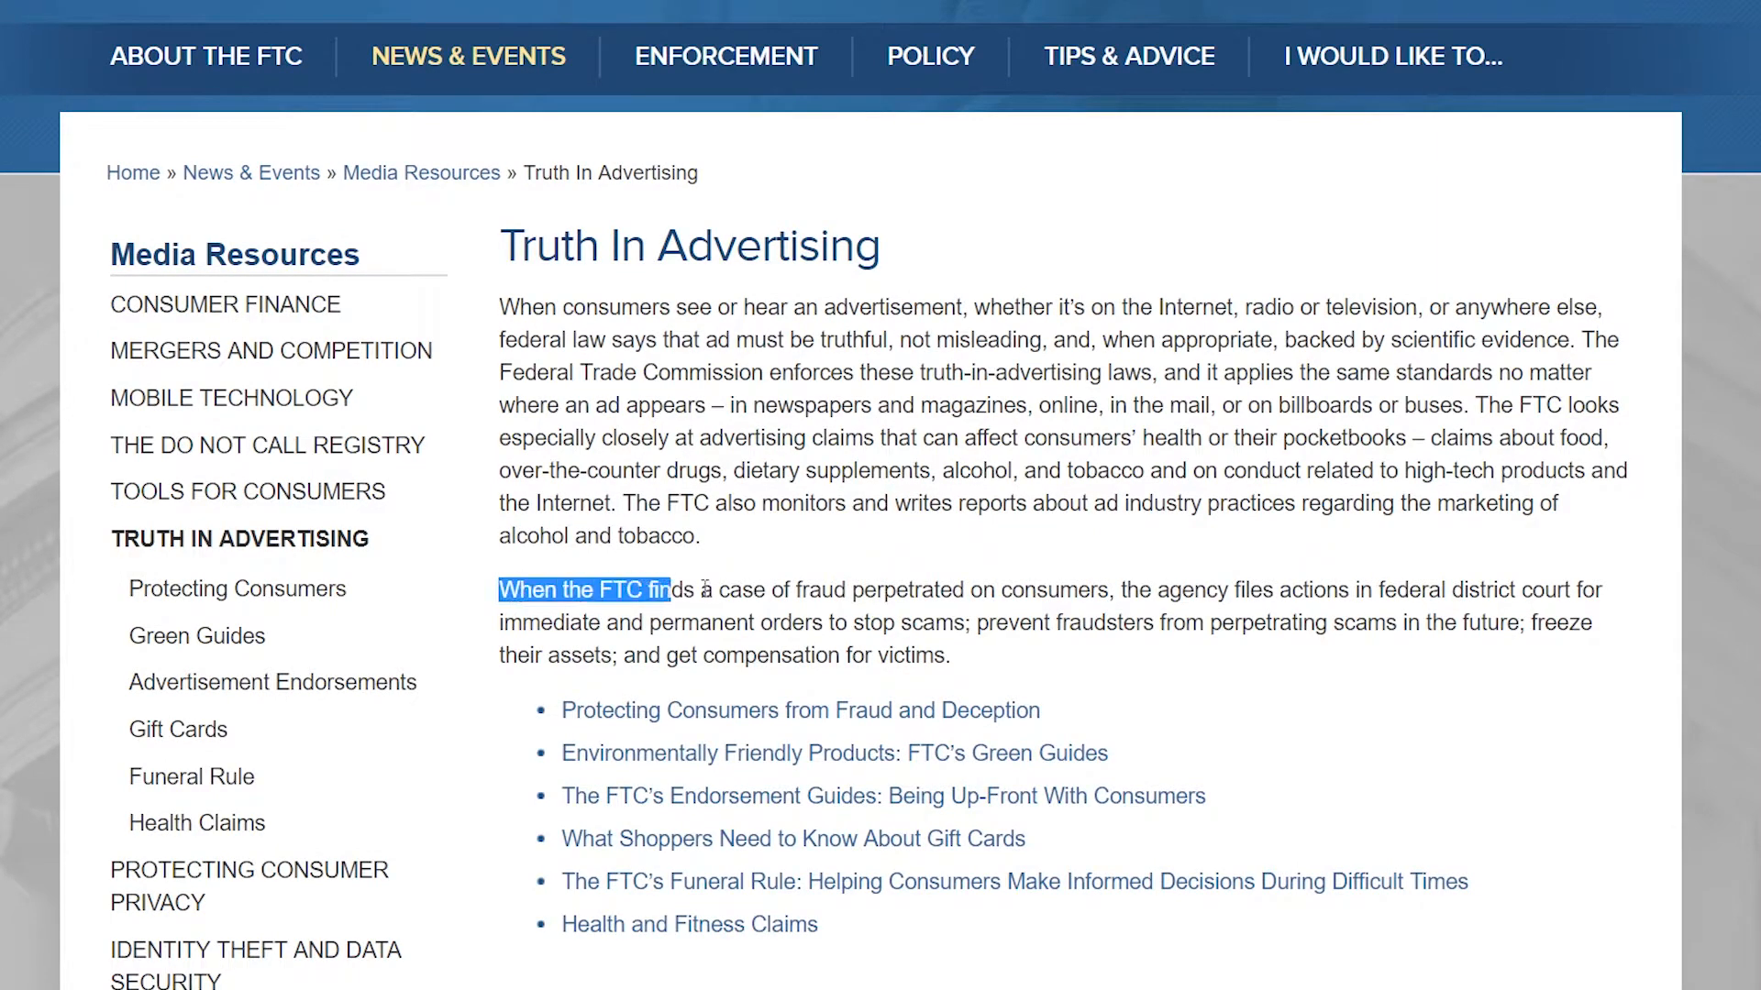
pyautogui.moveTo(499, 589); pyautogui.dragTo(1489, 655)
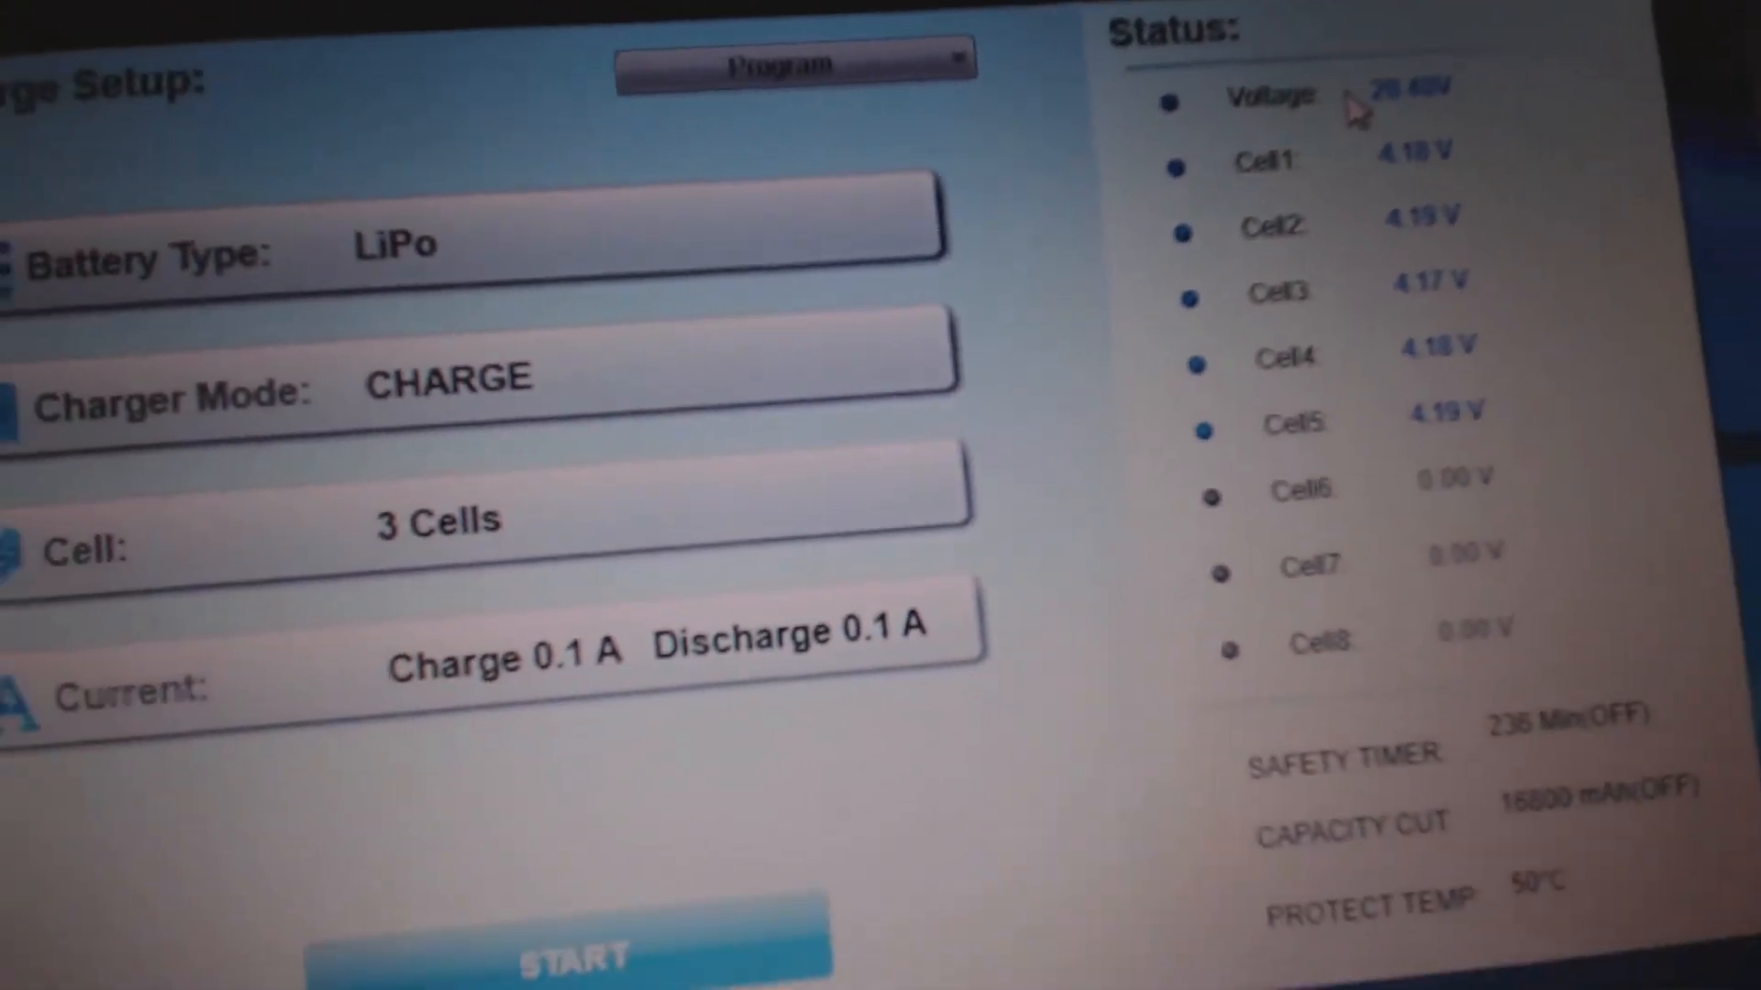
# Step: Start the fast LiPo charge, bringing the pack to 21.01 V with cells at 4.20–4.21 V
pyautogui.click(567, 958)
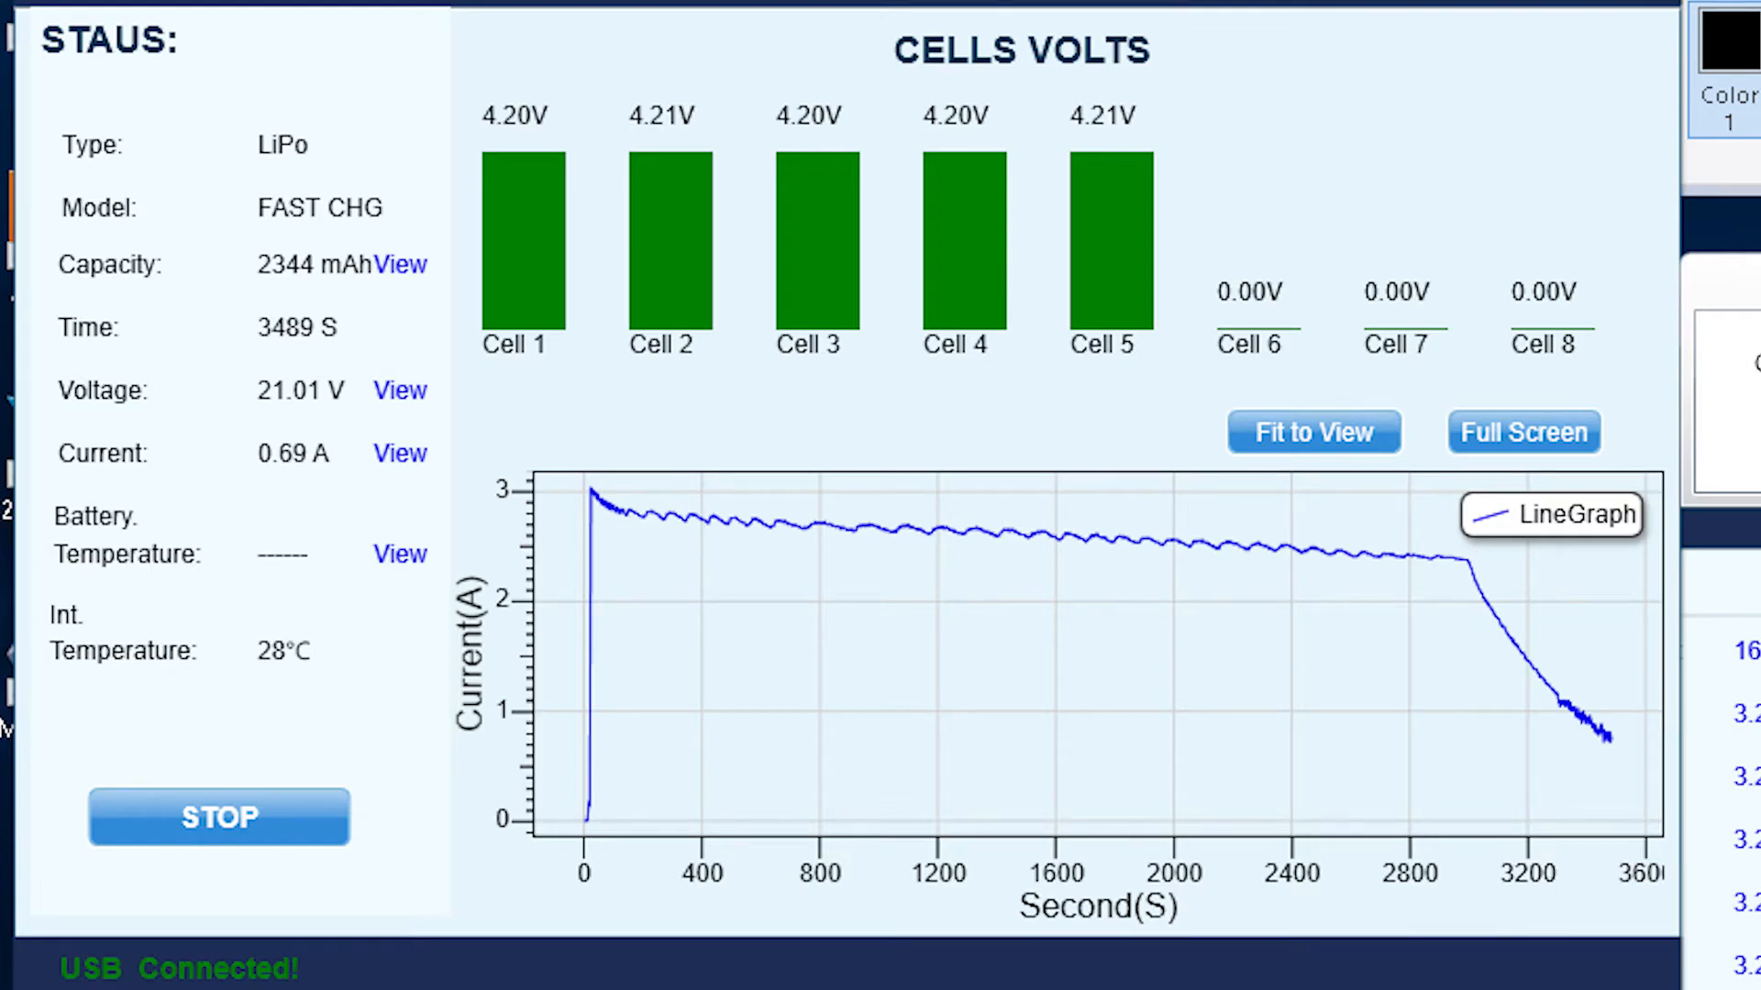
# Step: Show the charge-current graph full screen, falling from about 2.4 A to 0.8 A
pyautogui.click(1522, 431)
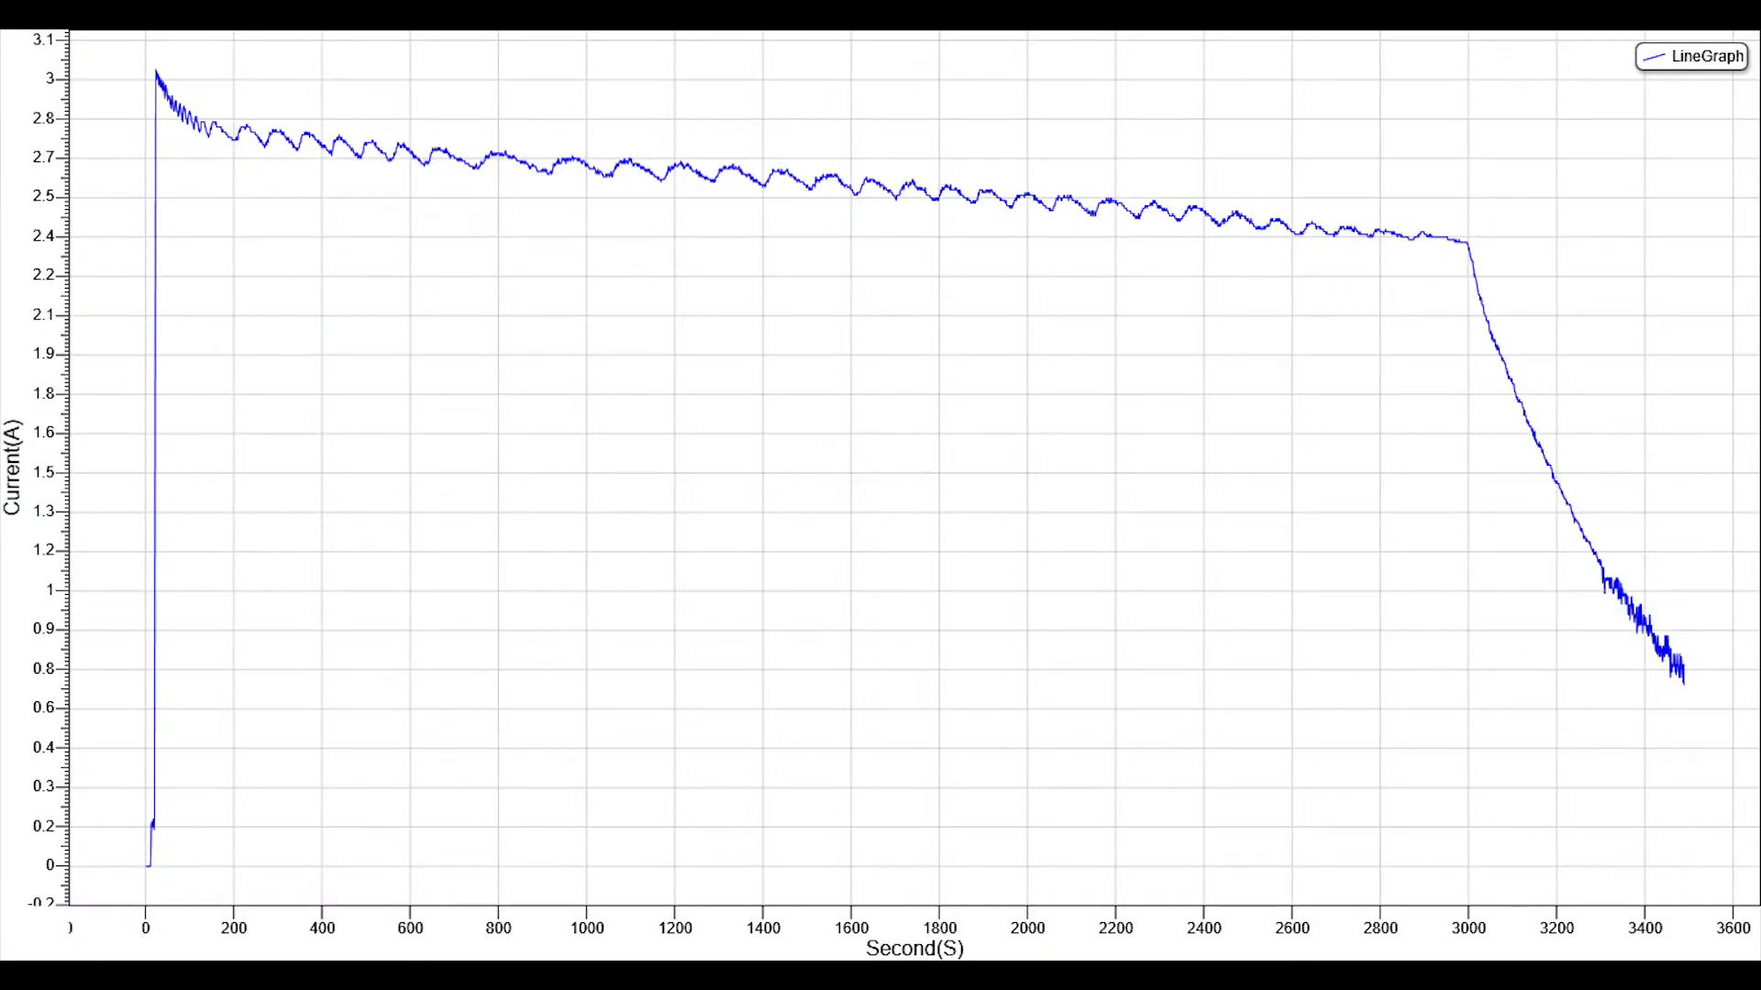